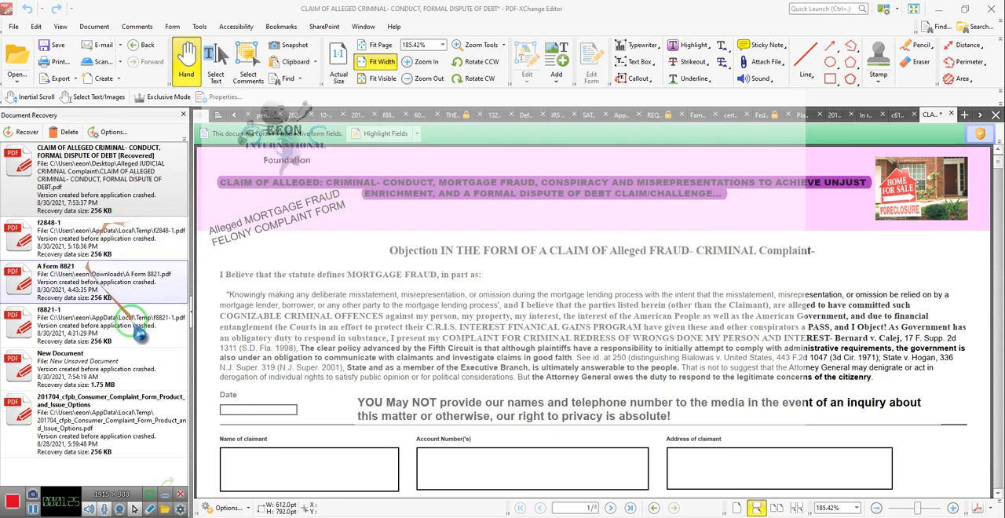
mouse_move(297, 276)
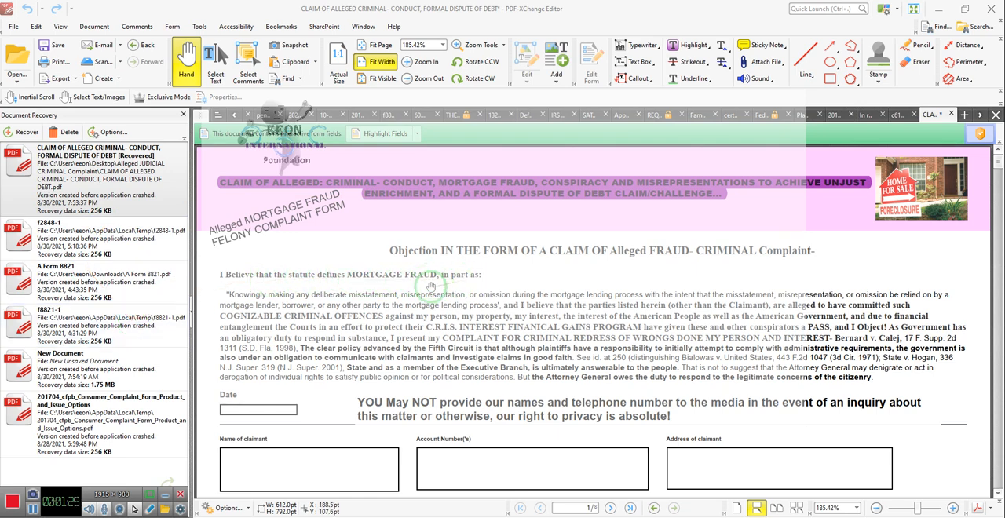
mouse_move(308, 297)
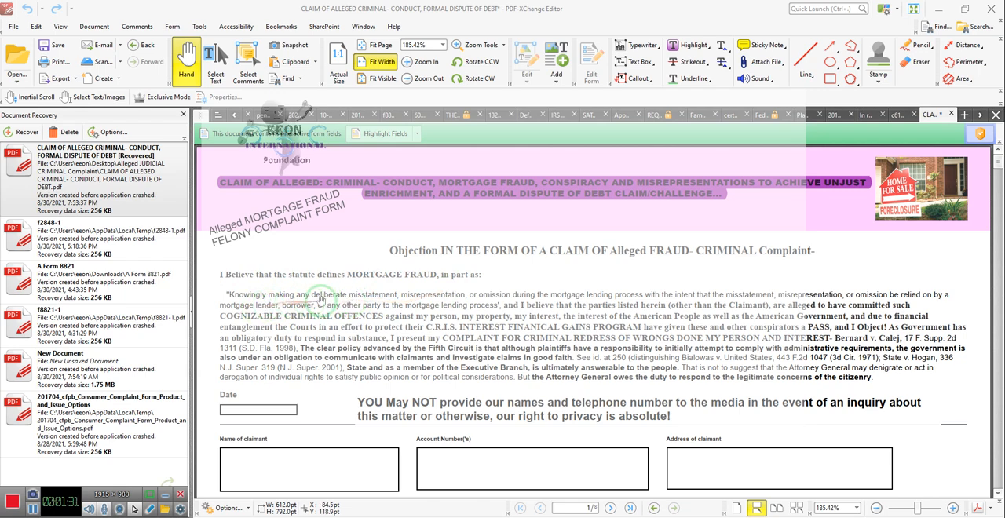
mouse_move(345, 303)
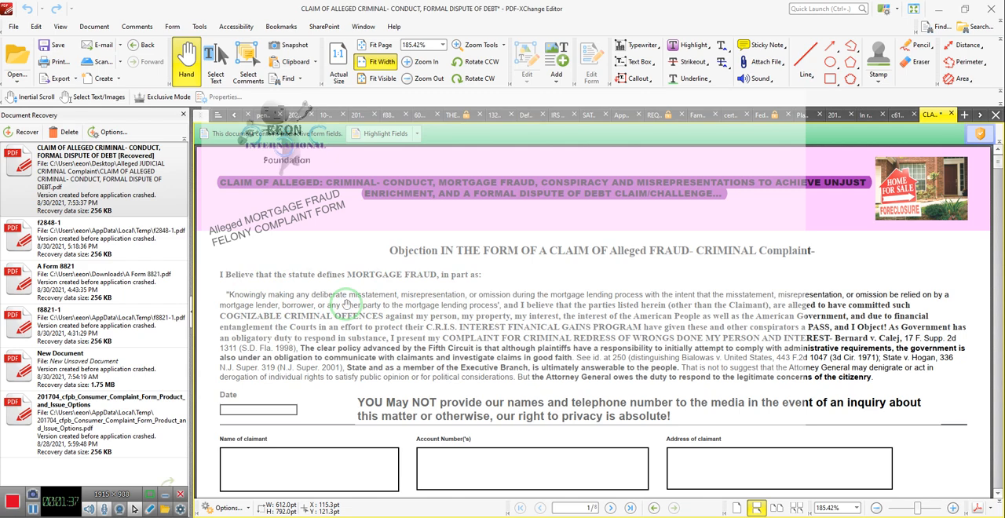
mouse_move(439, 305)
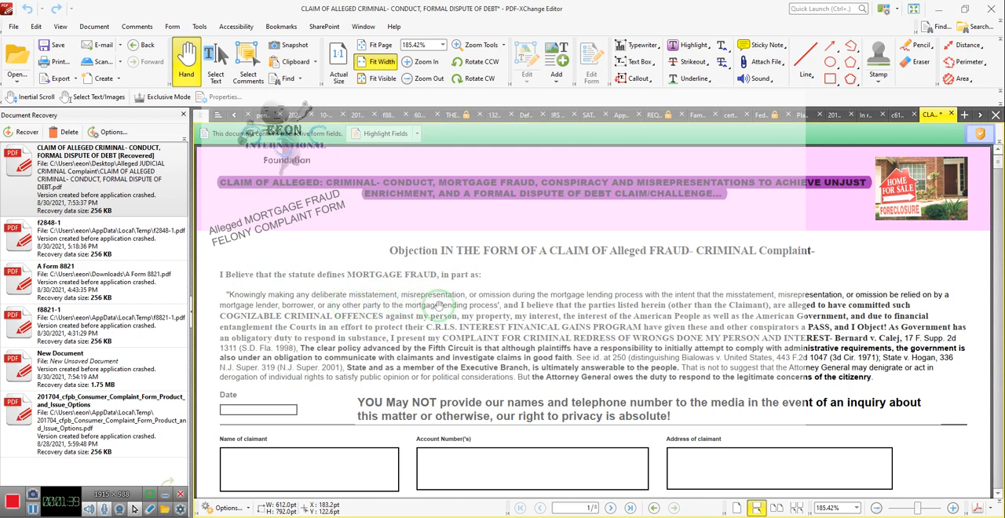
mouse_move(480, 303)
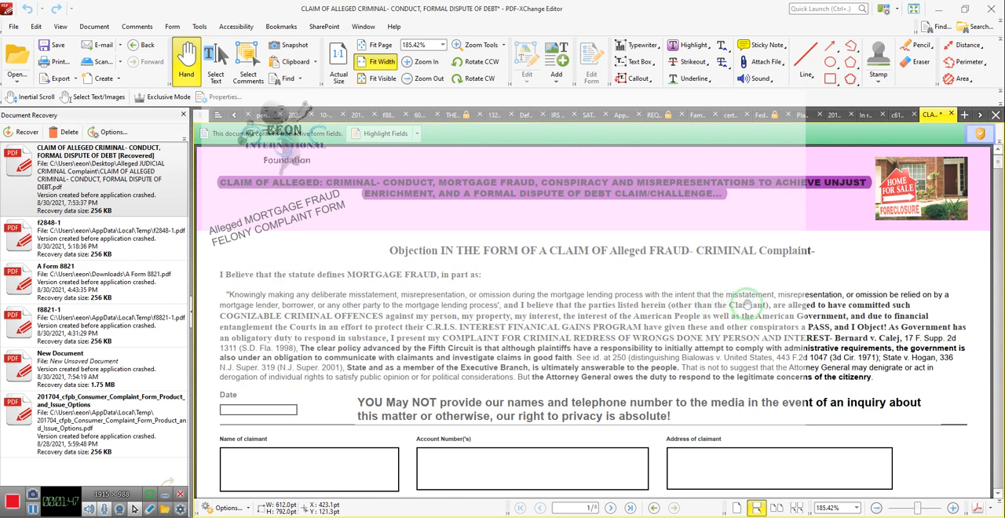
mouse_move(874, 305)
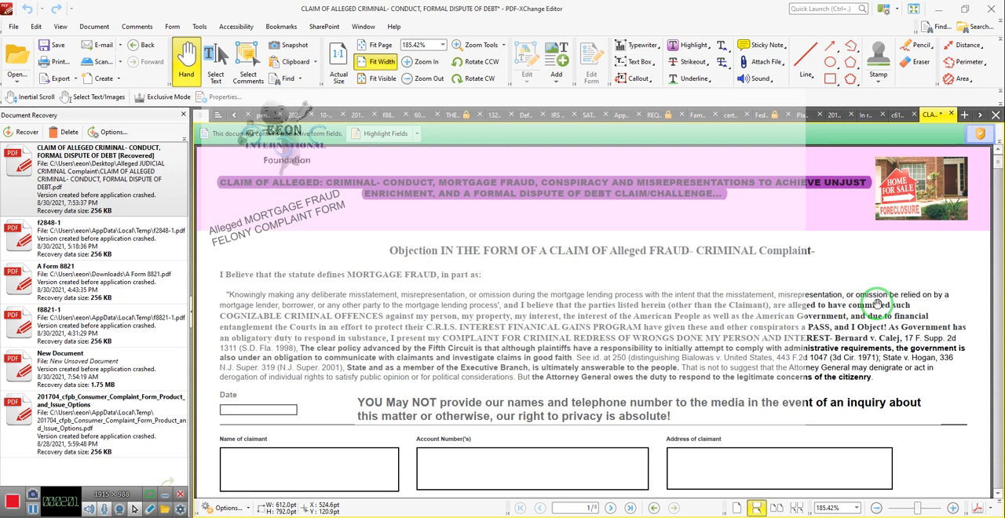
mouse_move(777, 239)
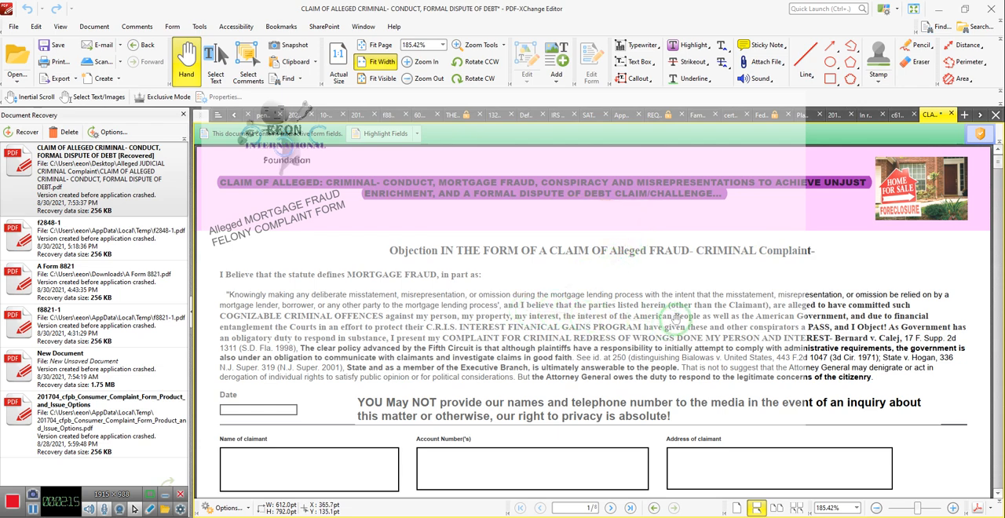
mouse_move(766, 320)
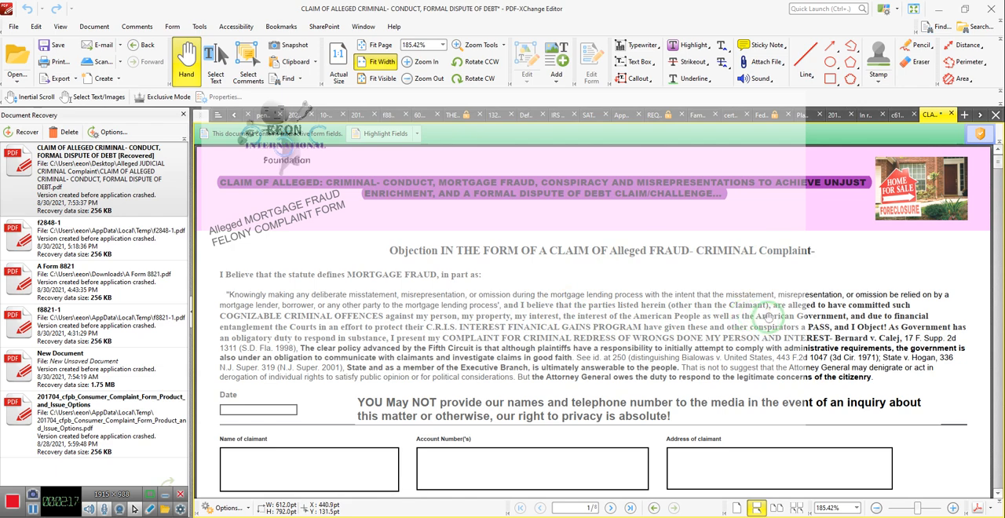
mouse_move(259, 308)
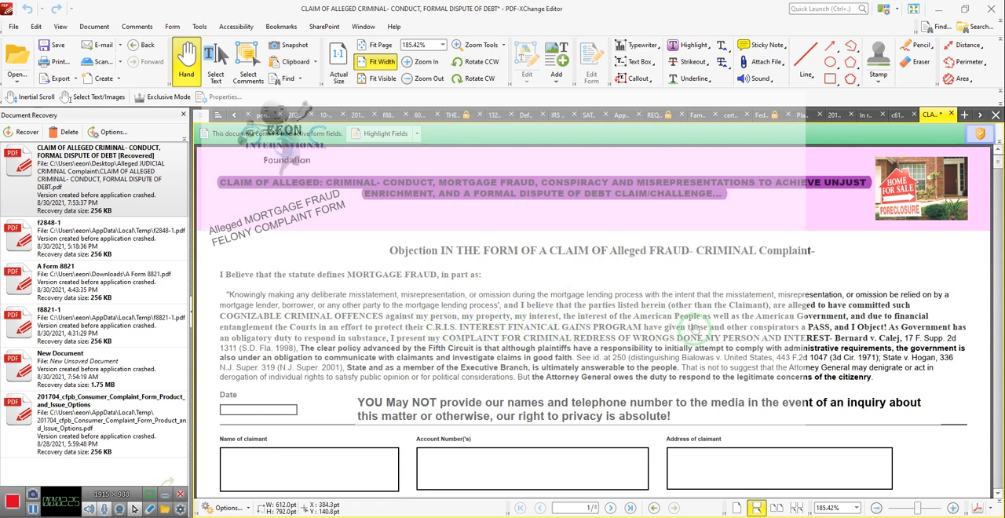
mouse_move(820, 322)
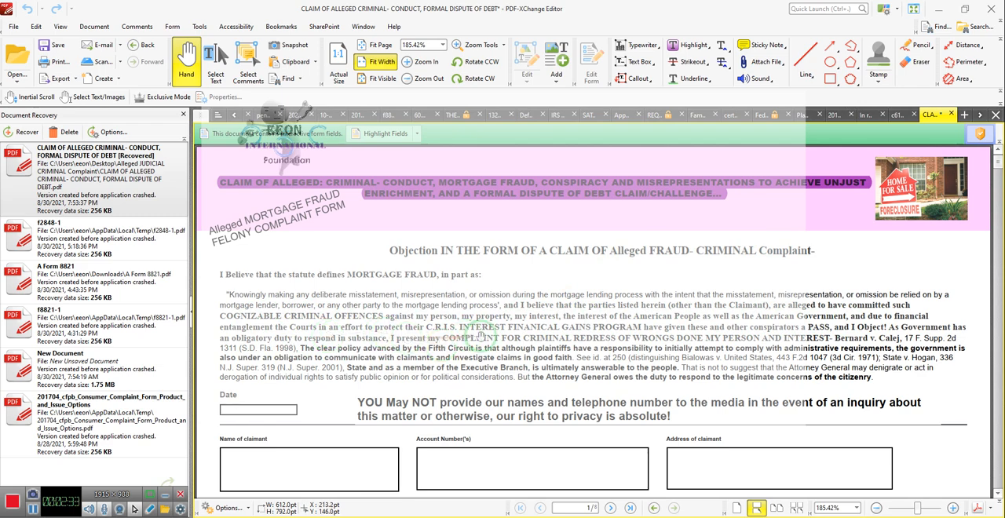
mouse_move(509, 333)
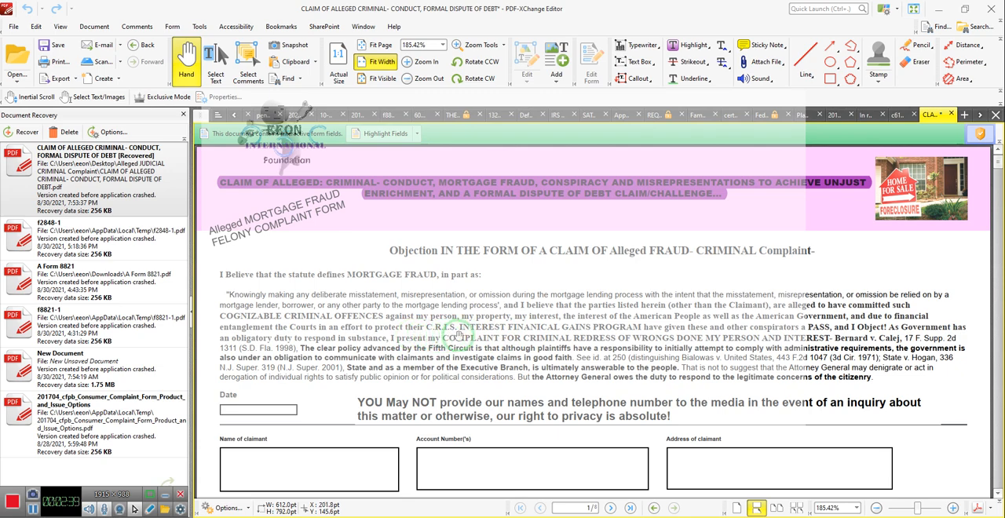
mouse_move(595, 336)
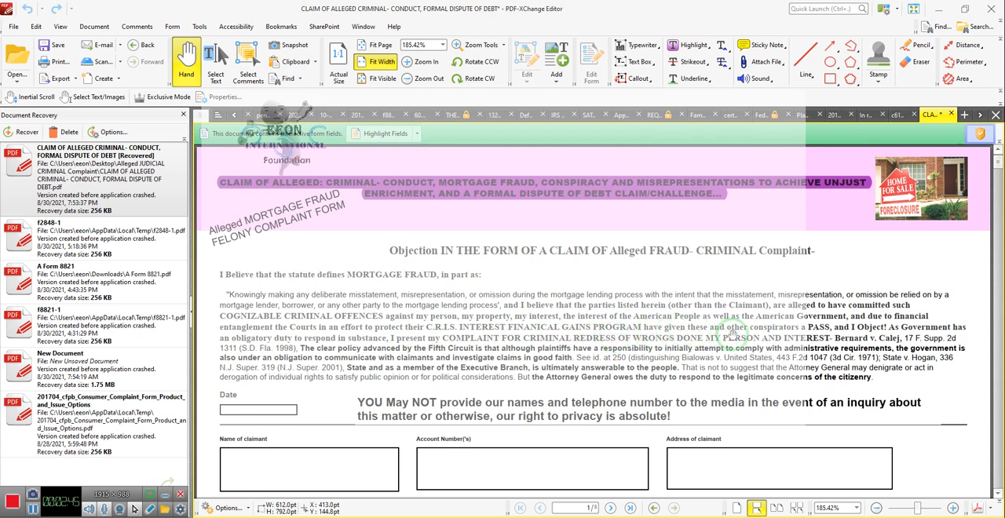
mouse_move(823, 342)
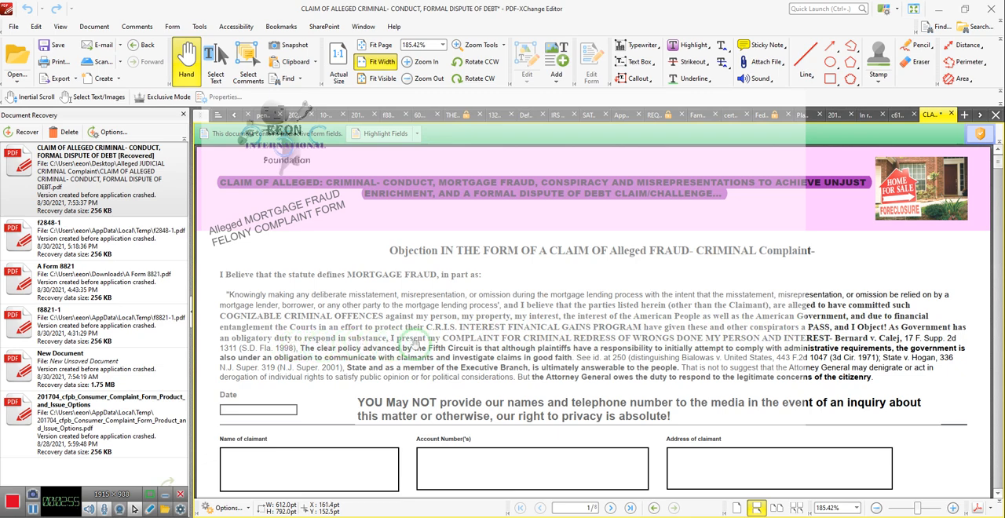
mouse_move(490, 342)
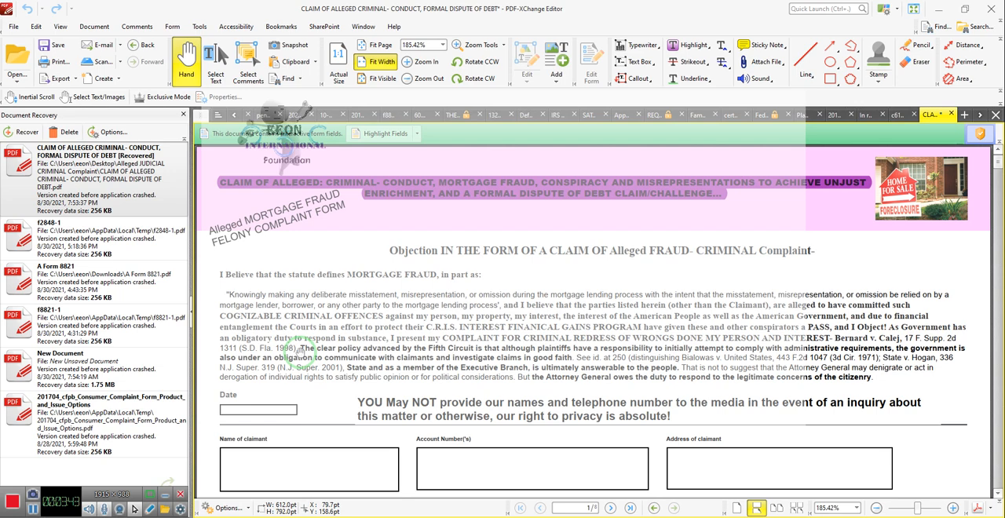
mouse_move(317, 355)
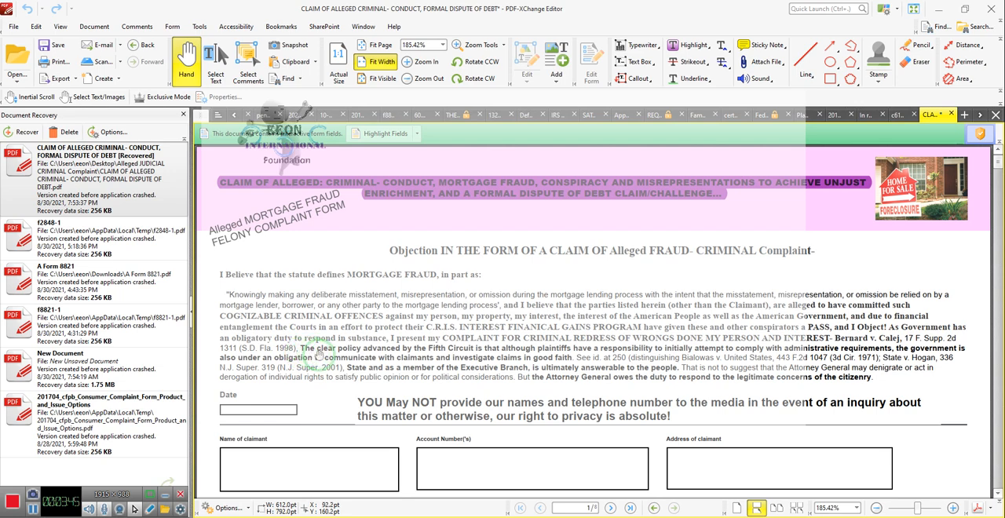
mouse_move(480, 355)
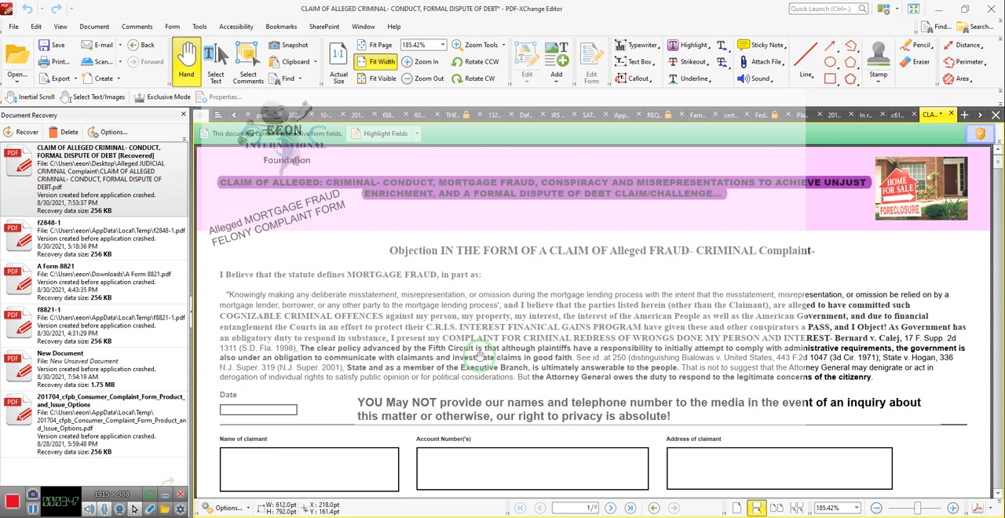
mouse_move(559, 357)
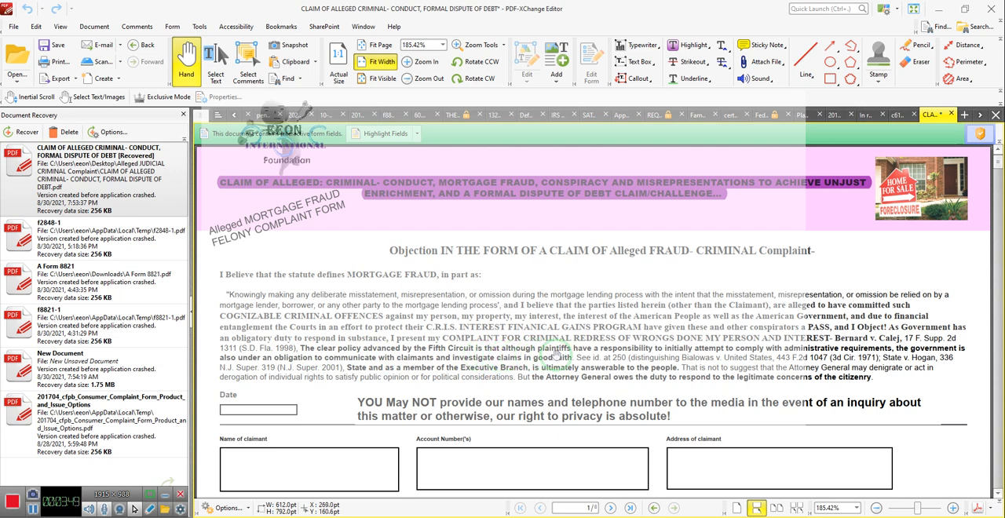
mouse_move(673, 362)
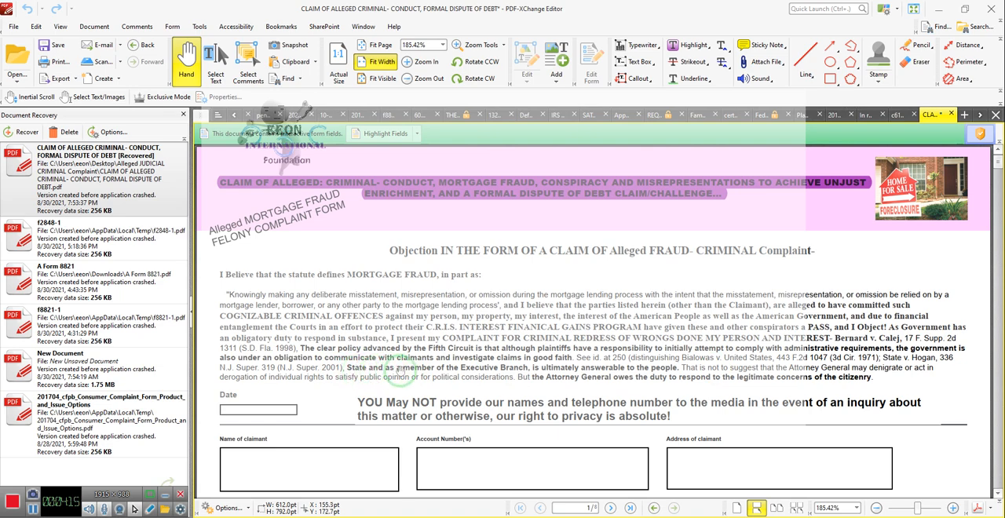
mouse_move(447, 374)
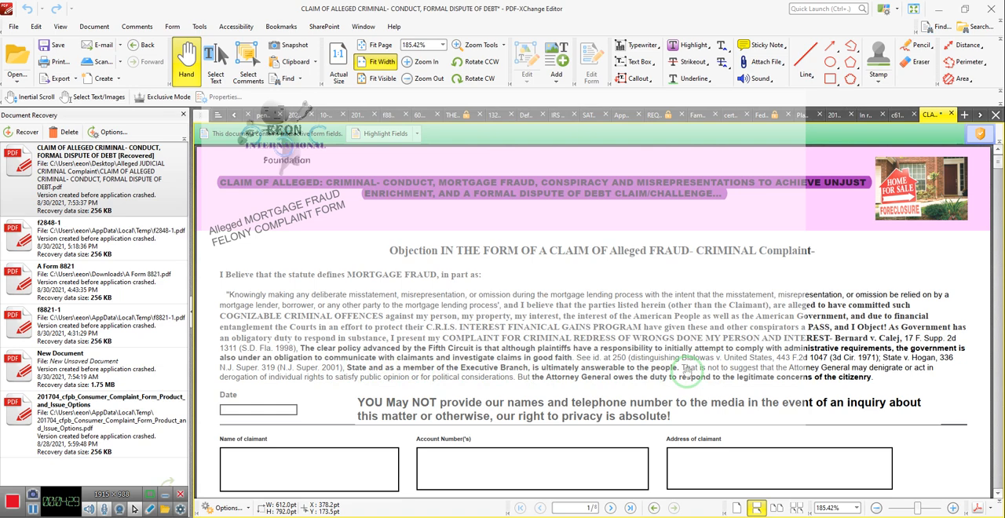
mouse_move(719, 375)
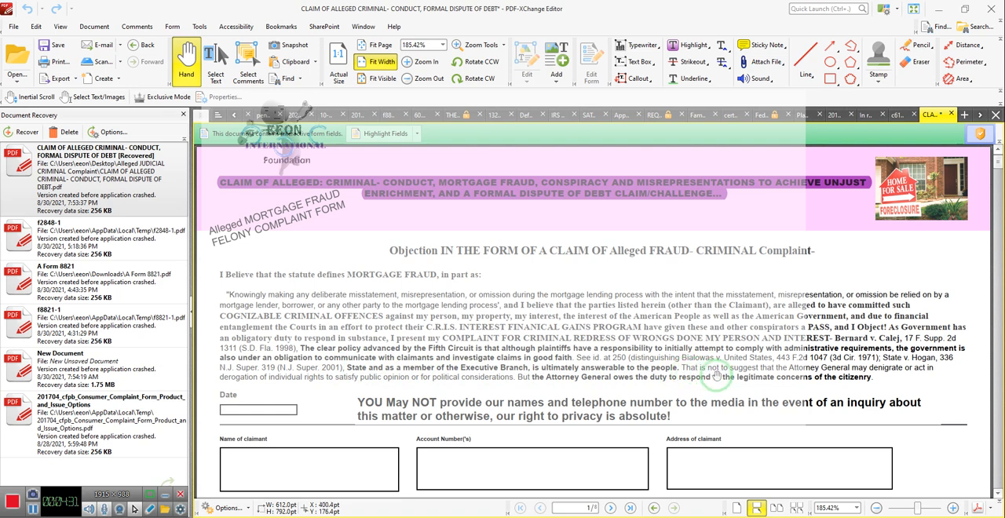
mouse_move(748, 372)
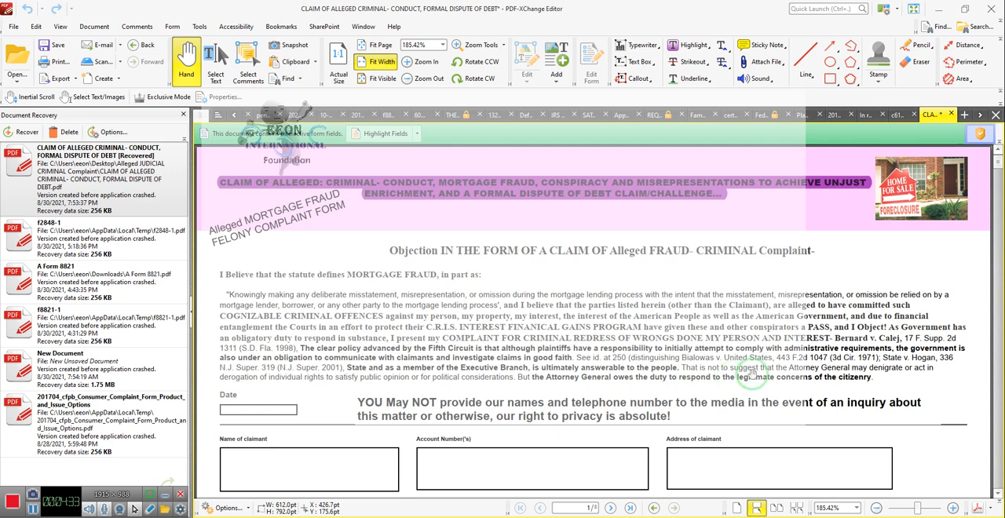
mouse_move(640, 384)
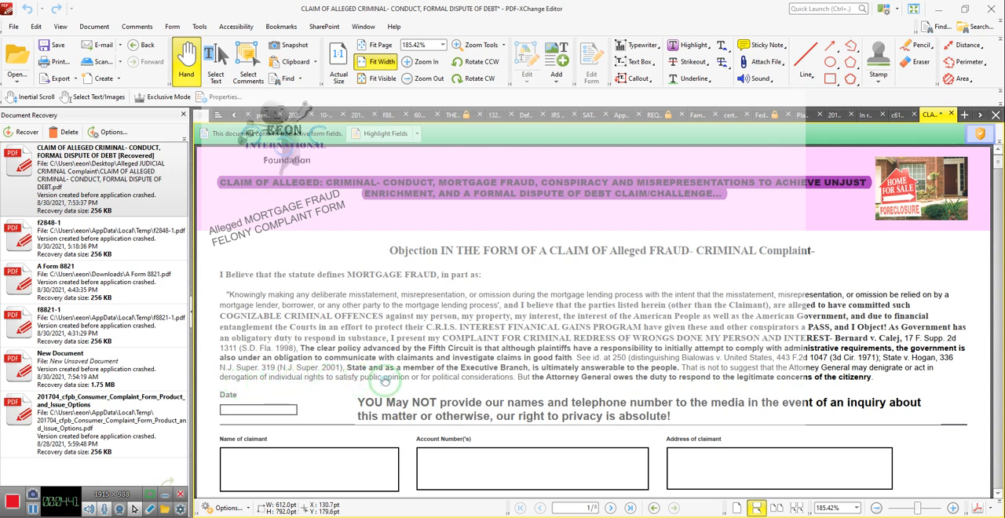
mouse_move(420, 385)
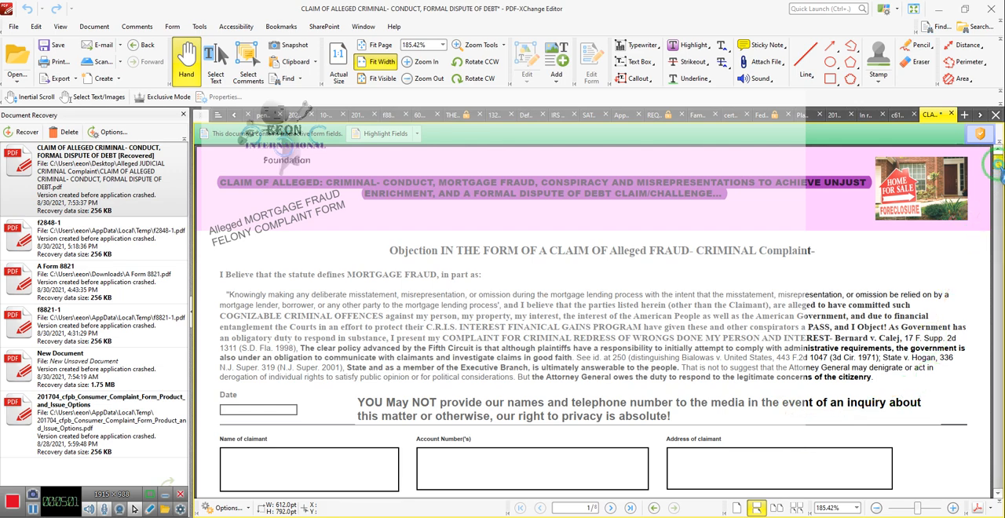
Scroll the claim form down past the claimant fields to the loan-type options and offenders box
scroll("down", 3)
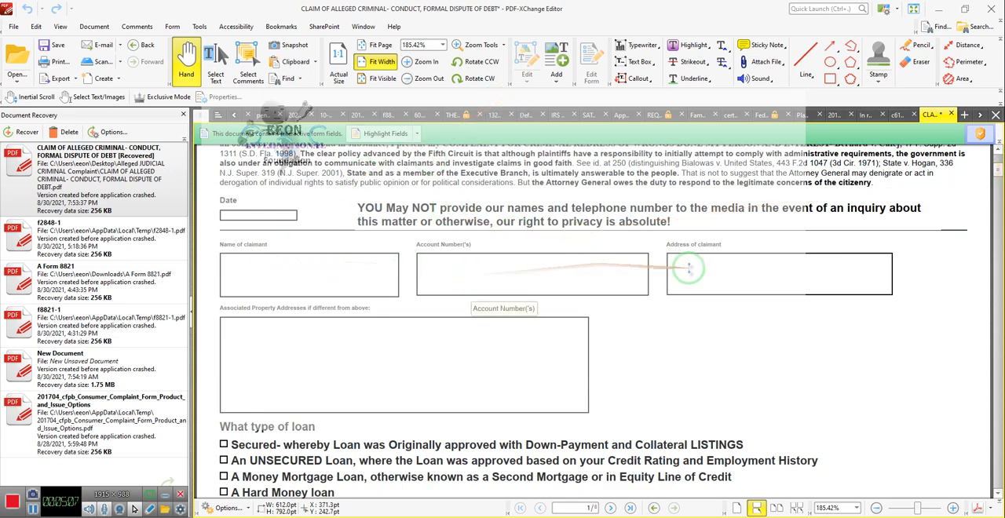
mouse_move(490, 267)
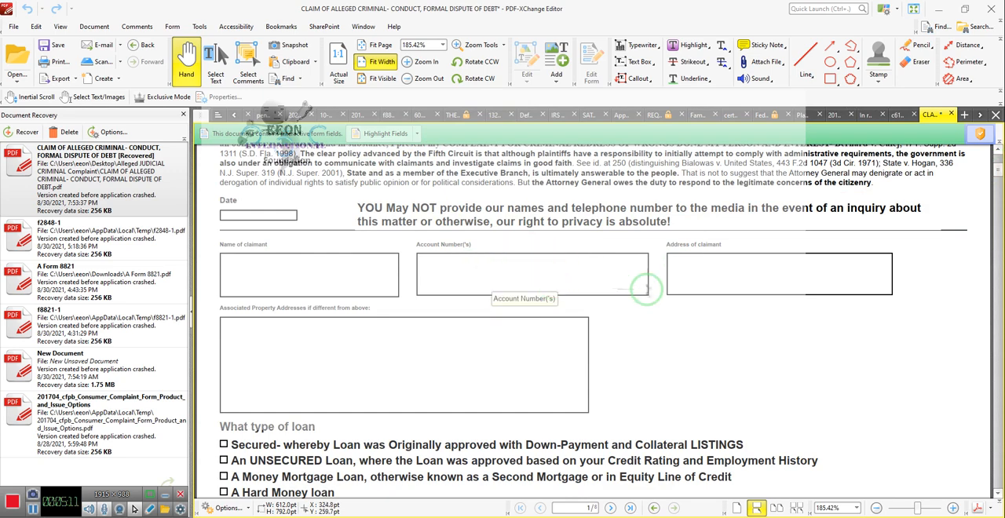
mouse_move(217, 345)
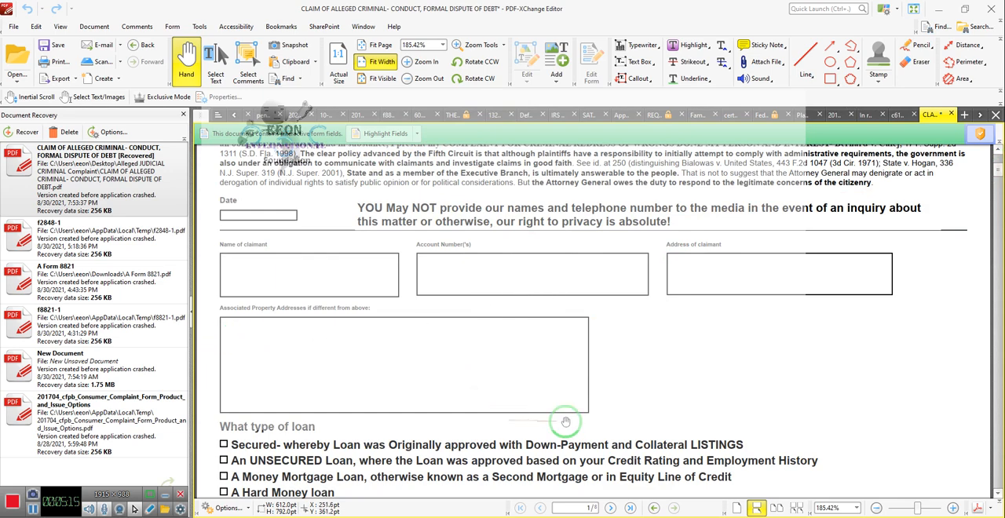
scroll("down", 3)
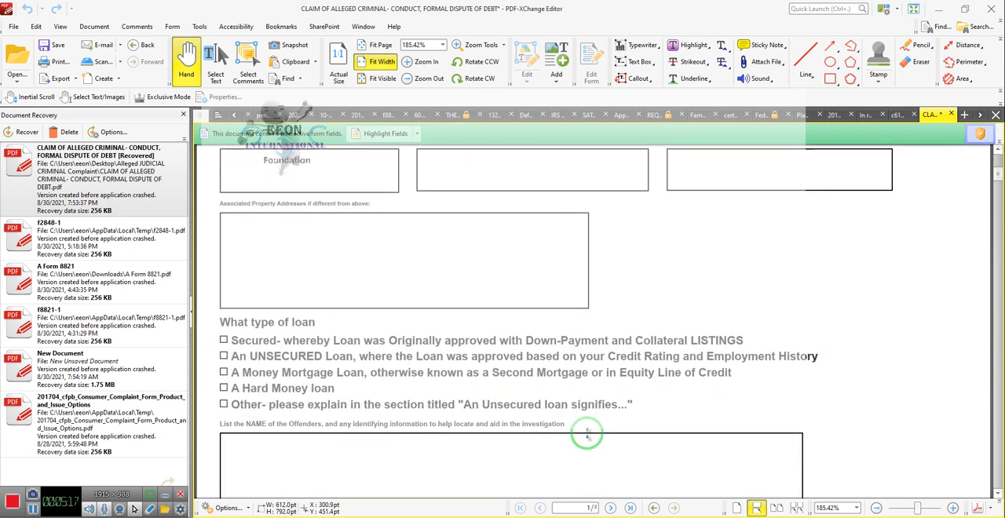
scroll("down", 3)
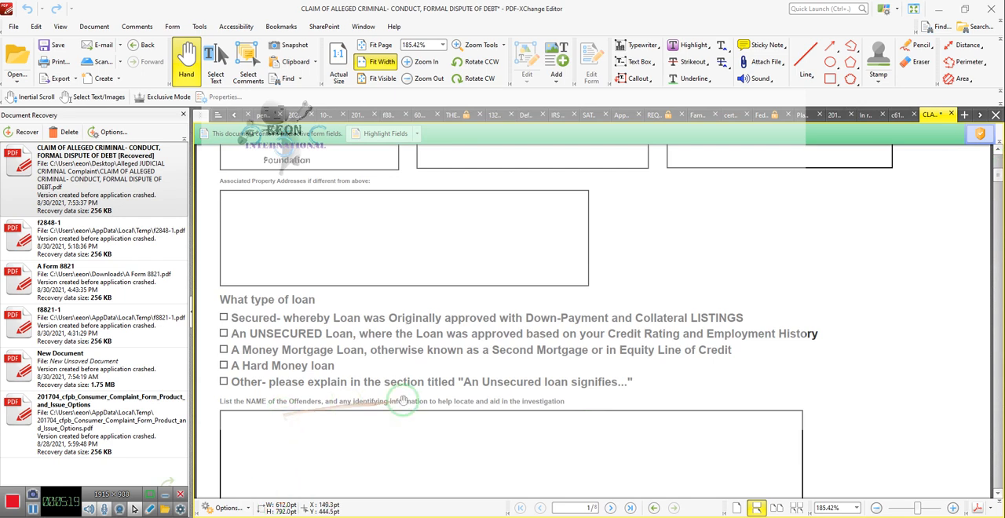
mouse_move(429, 430)
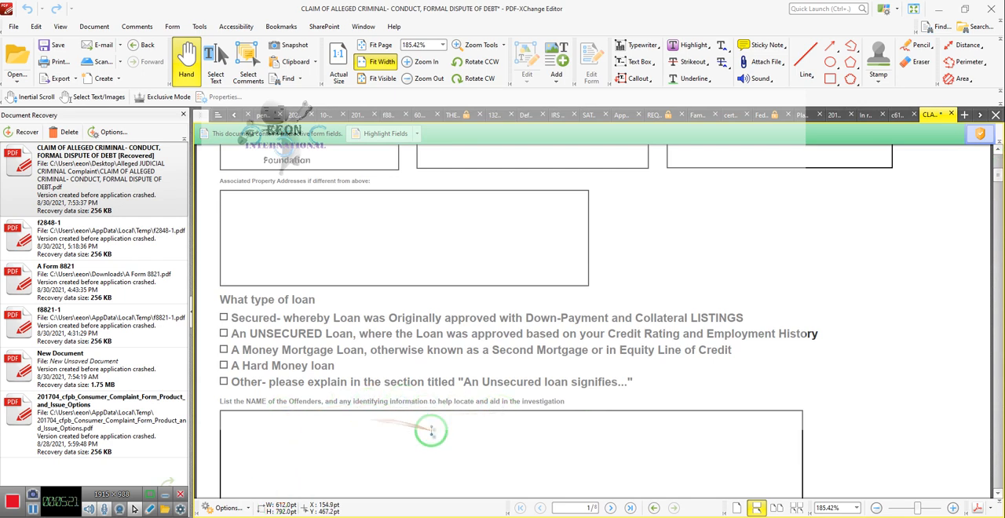
mouse_move(619, 430)
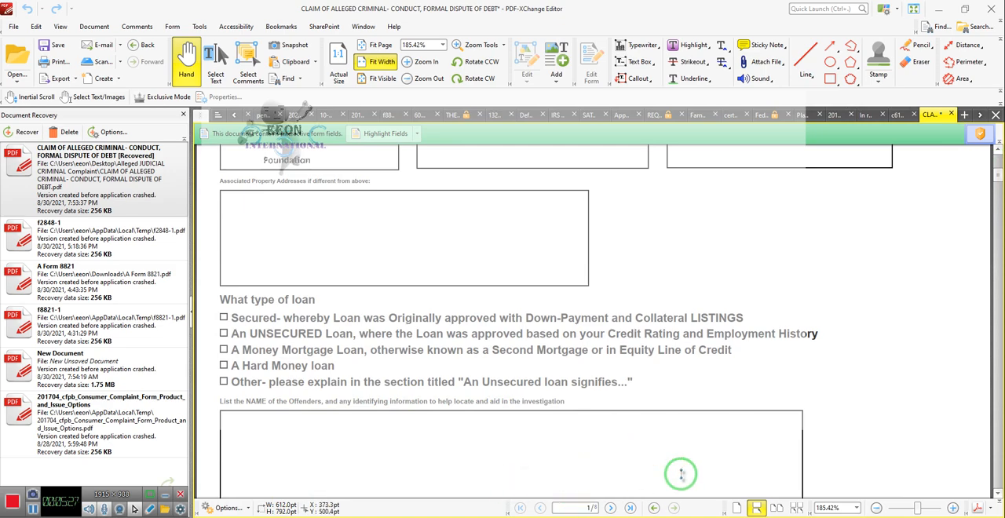
mouse_move(258, 340)
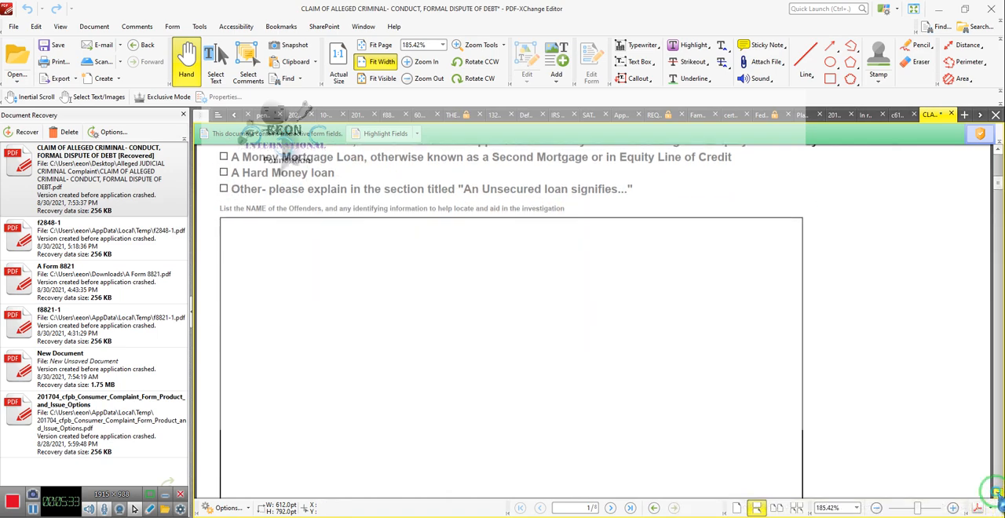
Enter 1 in the large field just above the unsecured-loan explanation section
scroll("down", 3)
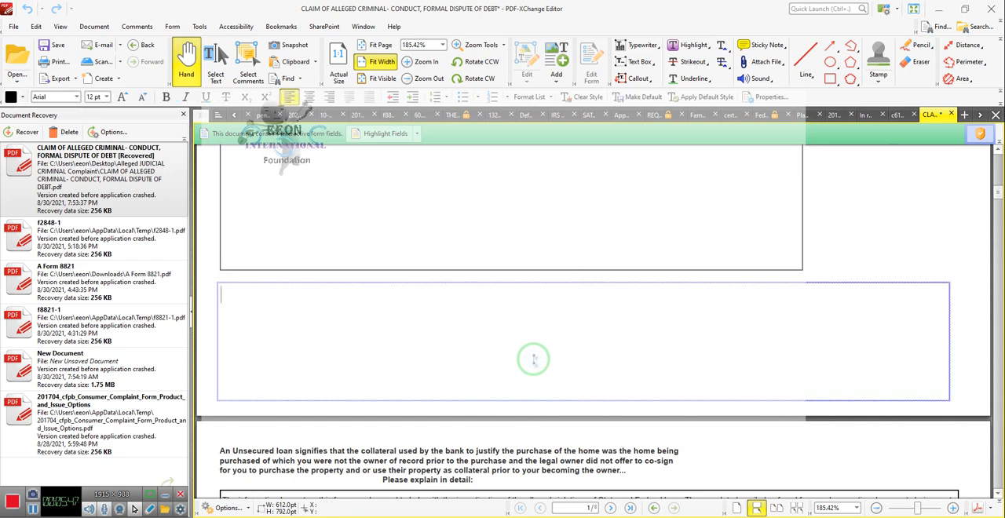
type("1")
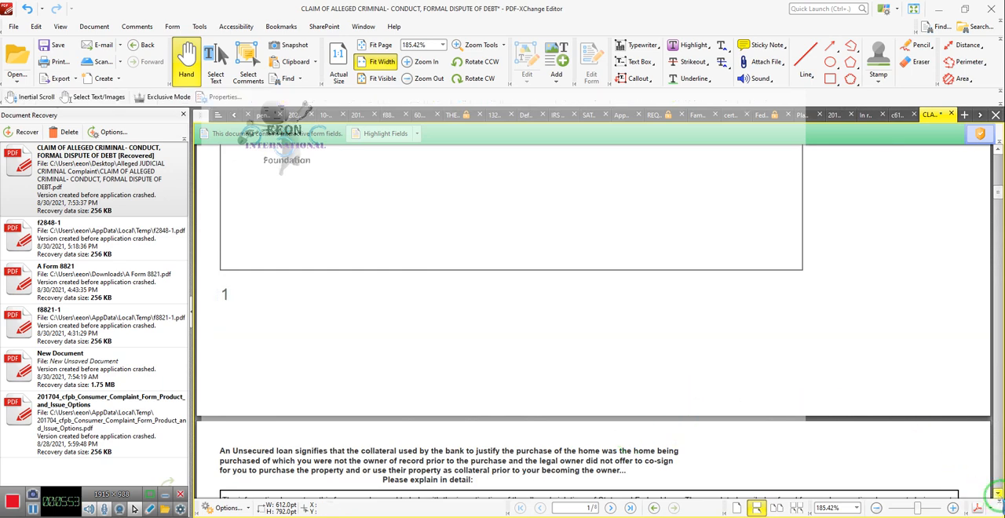
Select the entire paragraph in the page-2 'Please explain in detail' box for editing
scroll("down", 3)
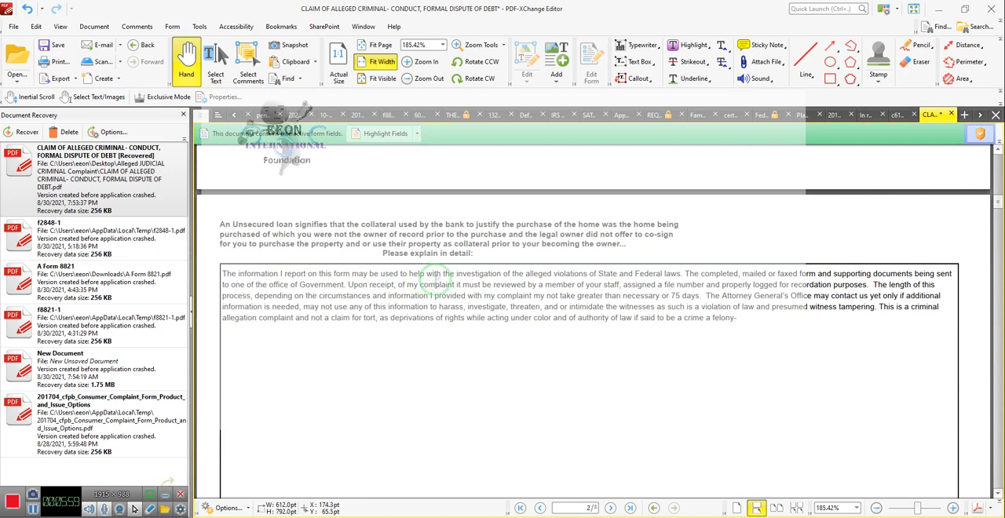
mouse_move(612, 286)
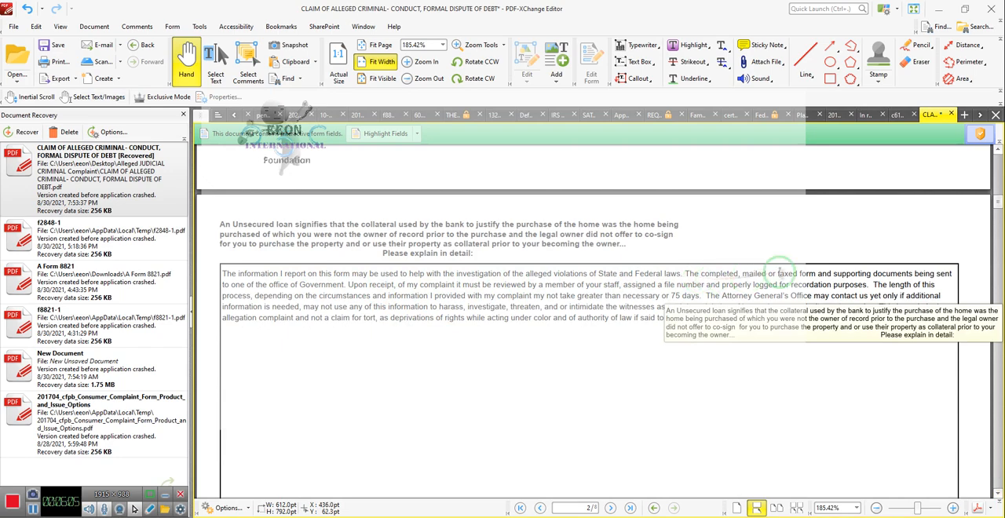
mouse_move(814, 273)
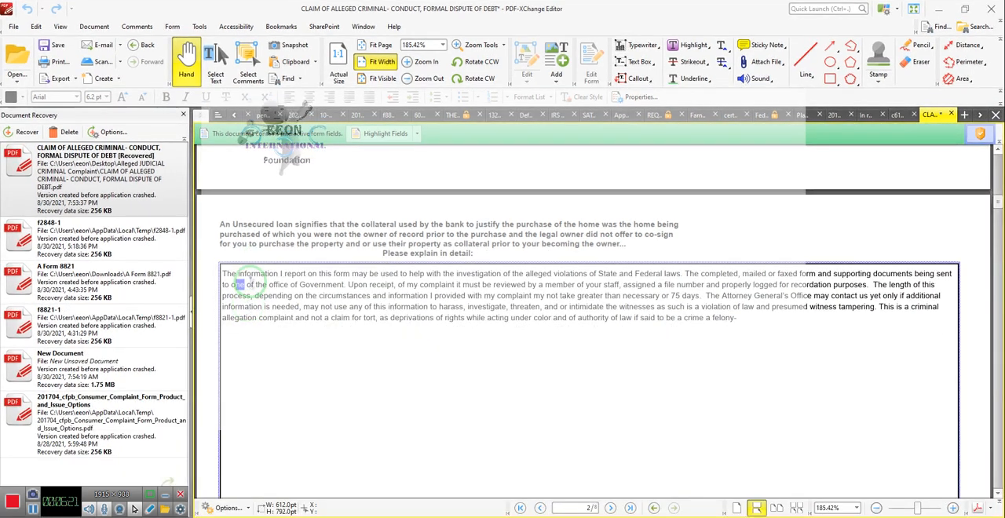
left_click_drag(223, 273, 736, 317)
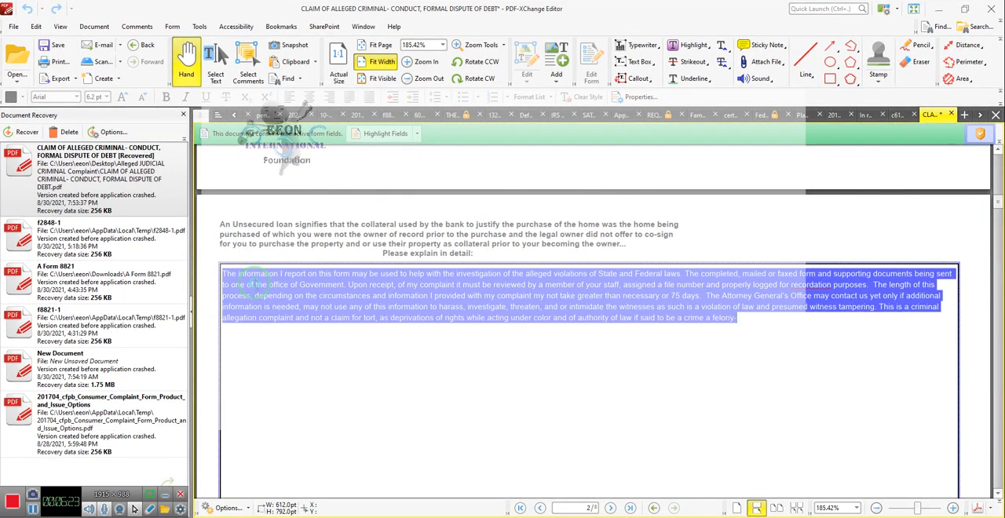